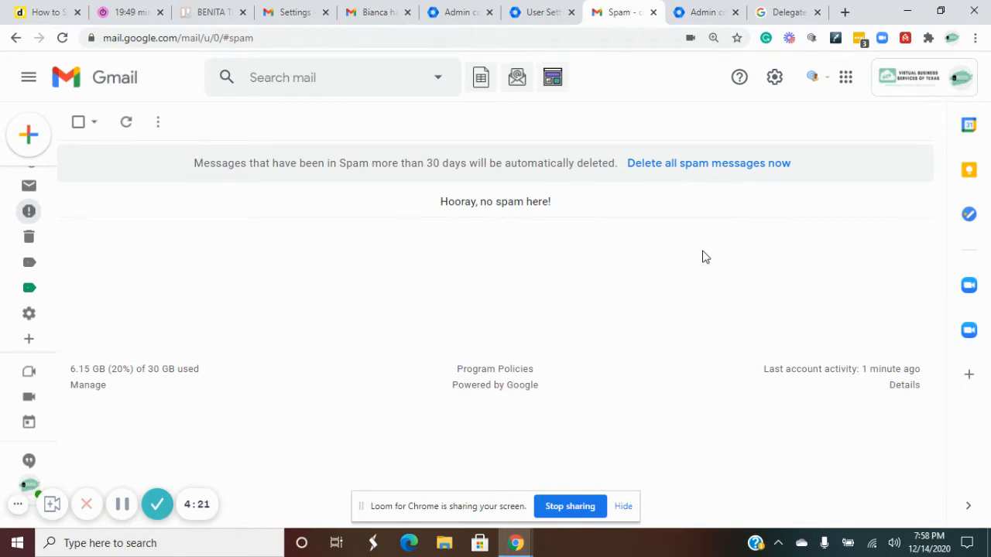
mouse_move(882, 83)
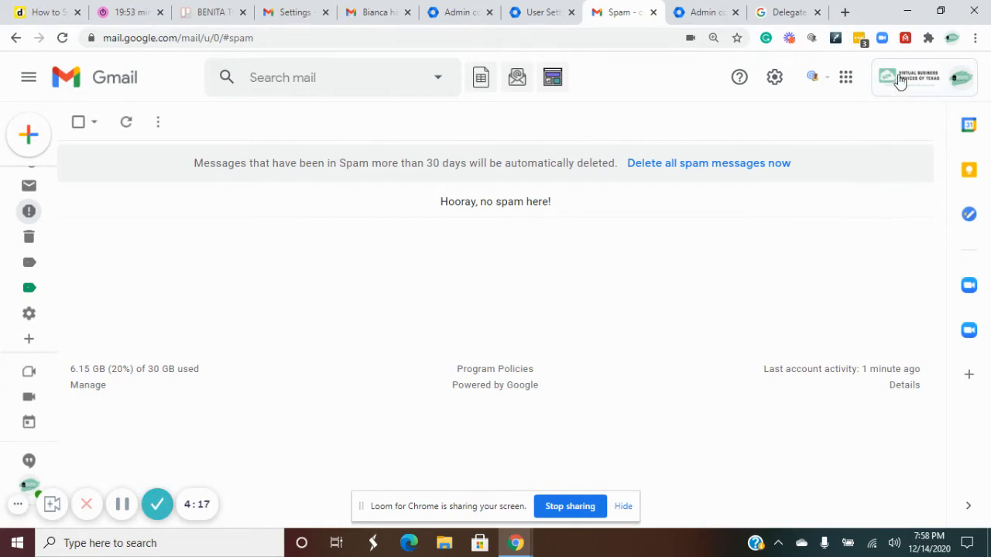
mouse_move(901, 83)
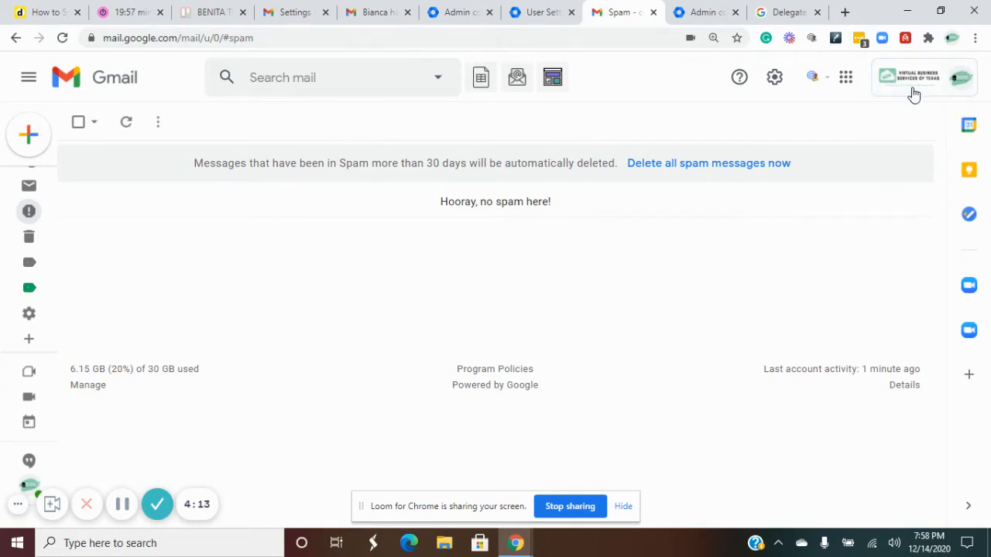
mouse_move(811, 111)
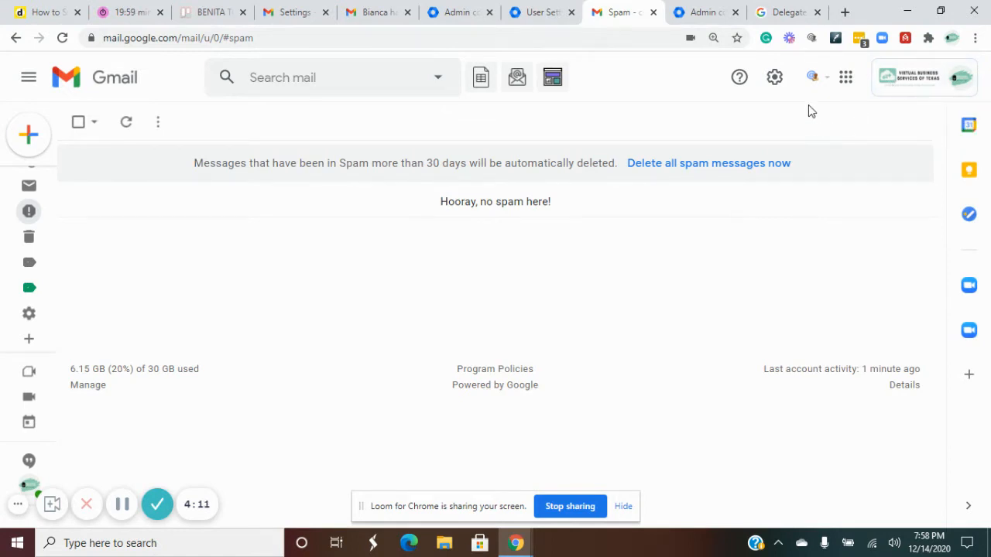
mouse_move(682, 316)
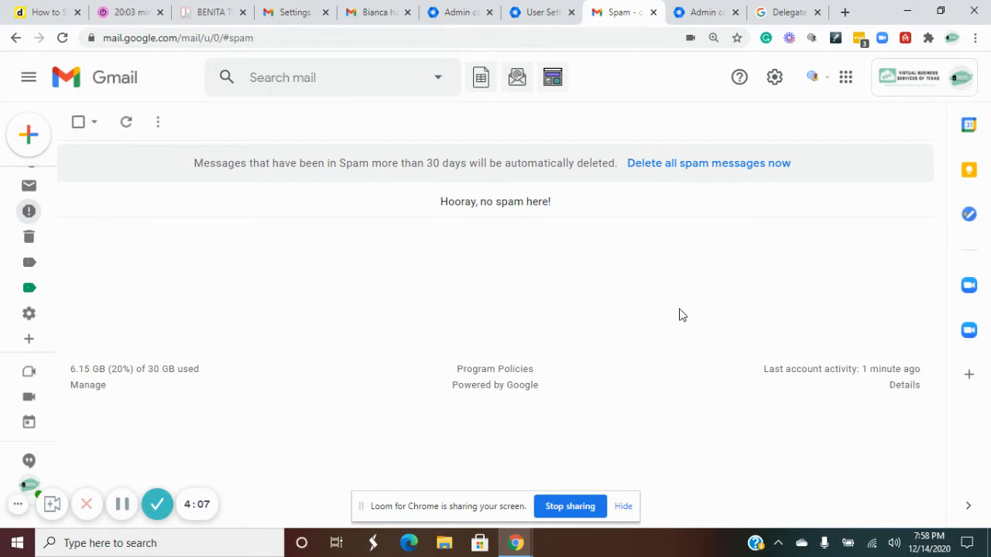
mouse_move(787, 145)
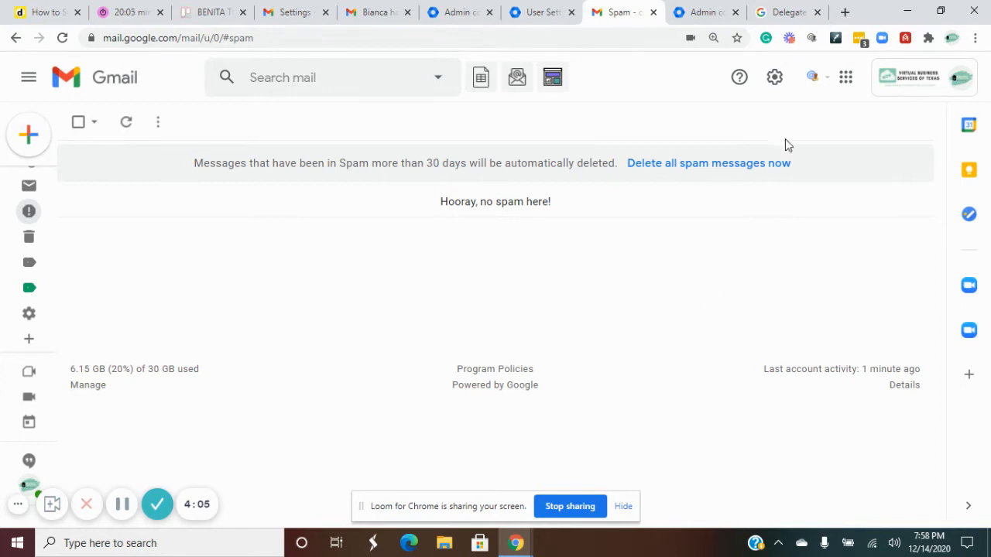
mouse_move(845, 78)
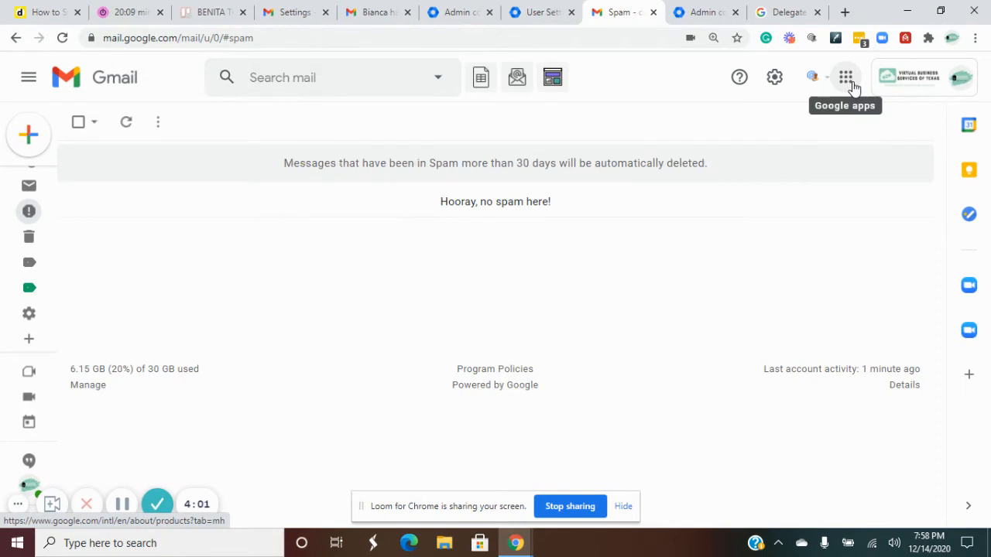
Reach Gmail's full Settings page on the General tab via Quick settings
click(845, 77)
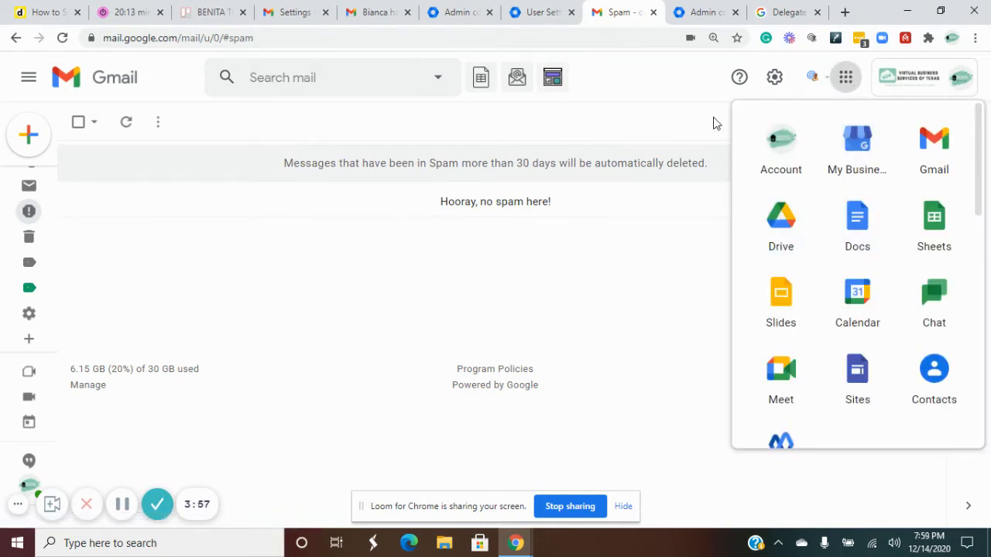
click(774, 77)
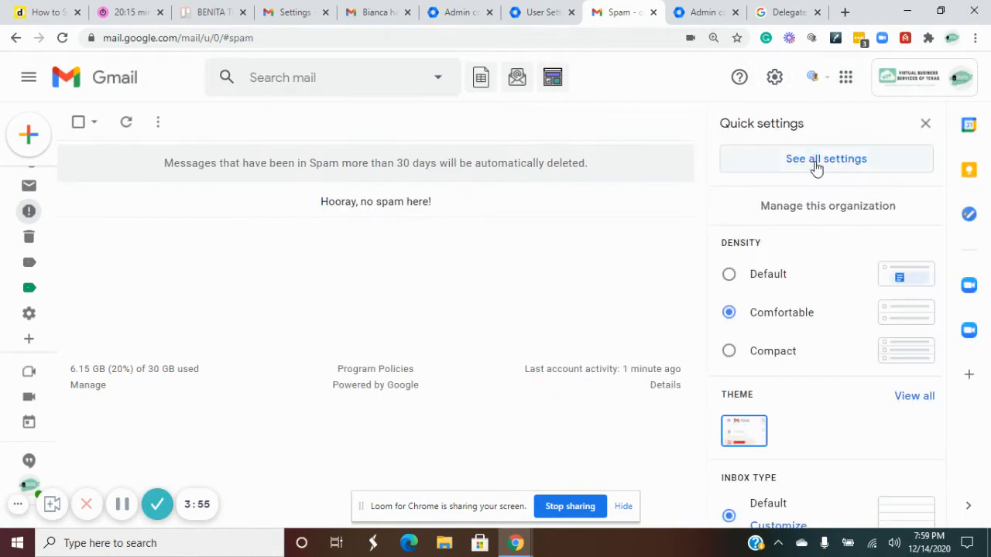
click(827, 158)
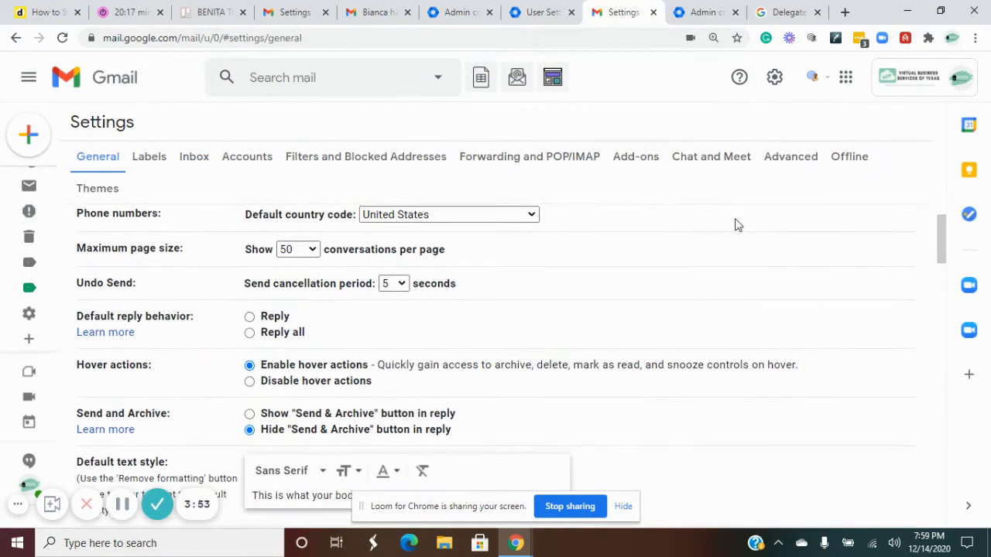
mouse_move(694, 298)
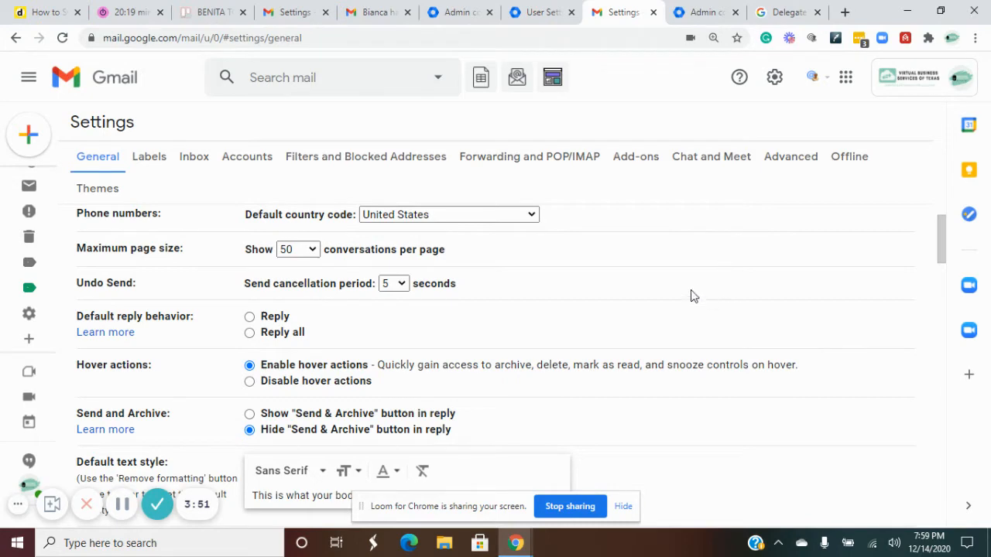
Show the Accounts settings with send-mail-as, then bring up the Google apps list
click(248, 157)
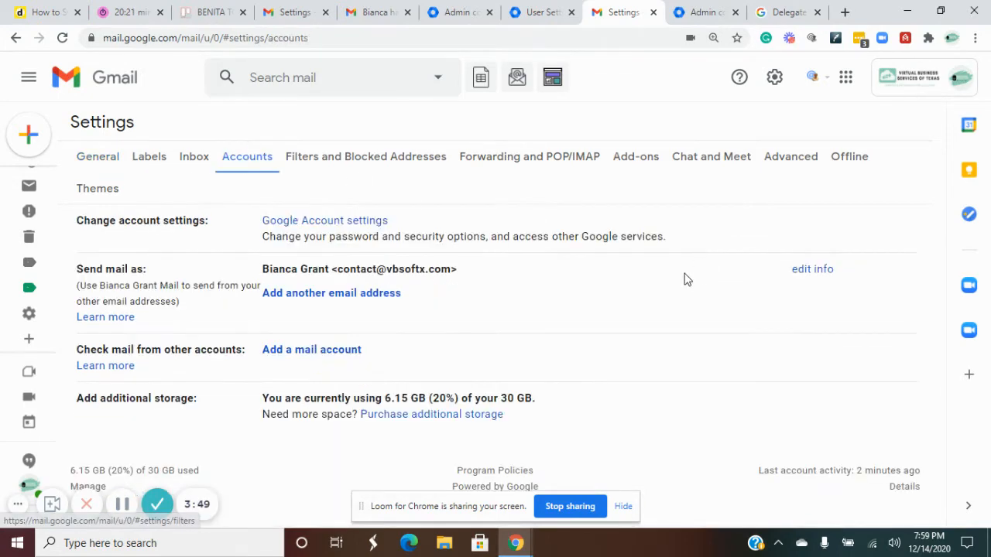
mouse_move(12, 335)
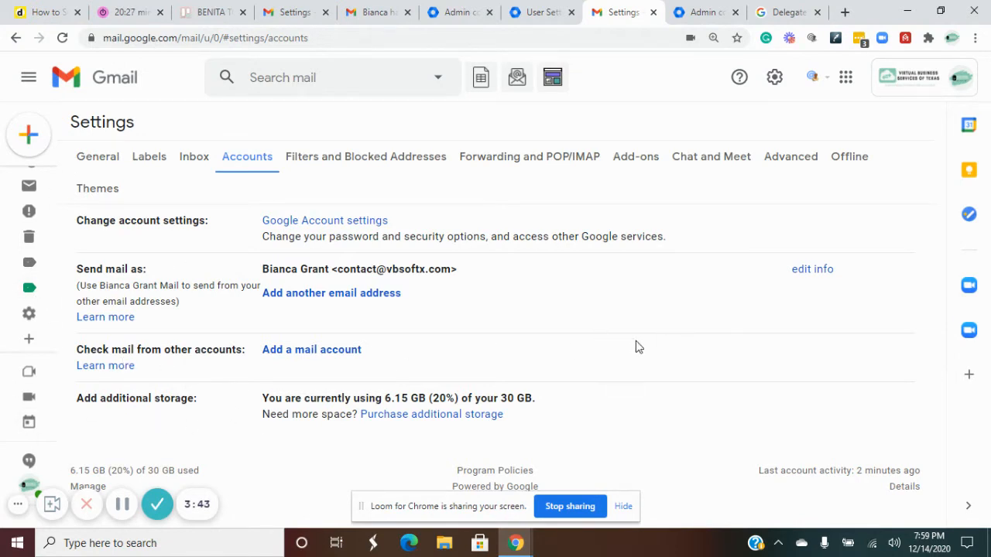
mouse_move(586, 362)
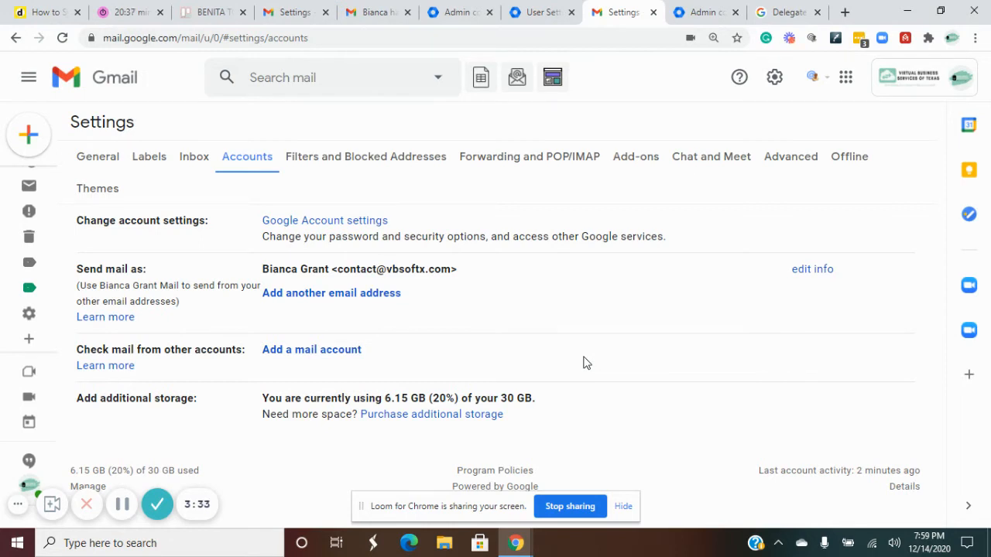
mouse_move(740, 267)
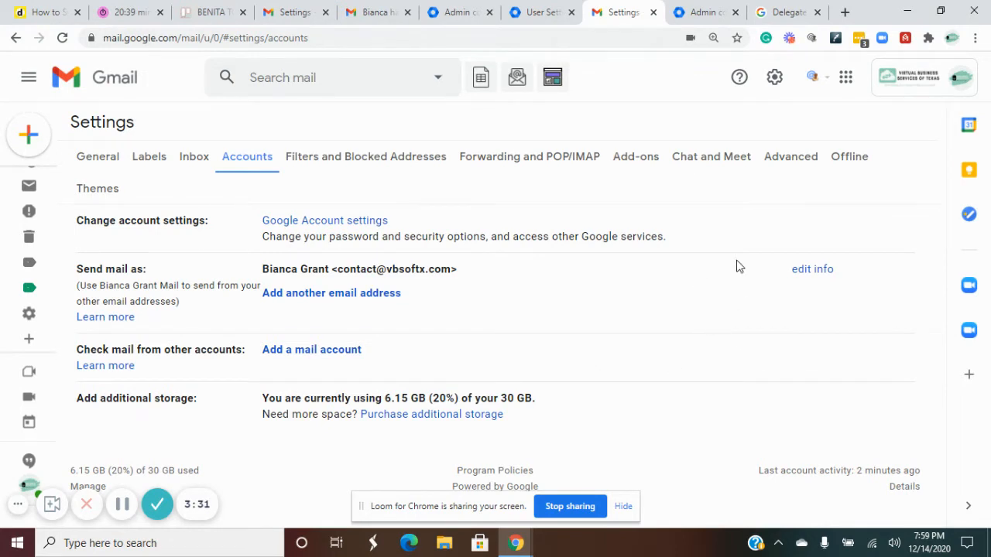
mouse_move(529, 350)
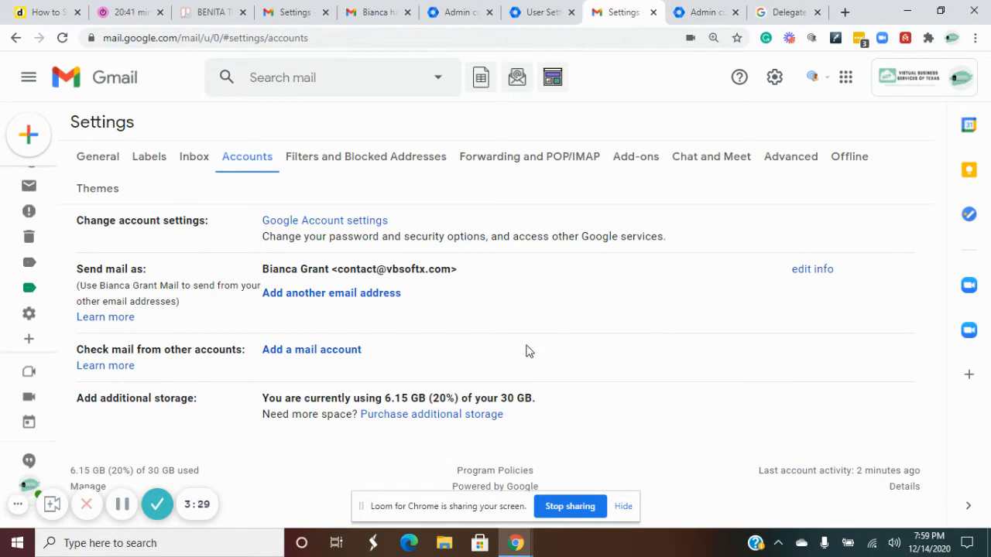
mouse_move(613, 347)
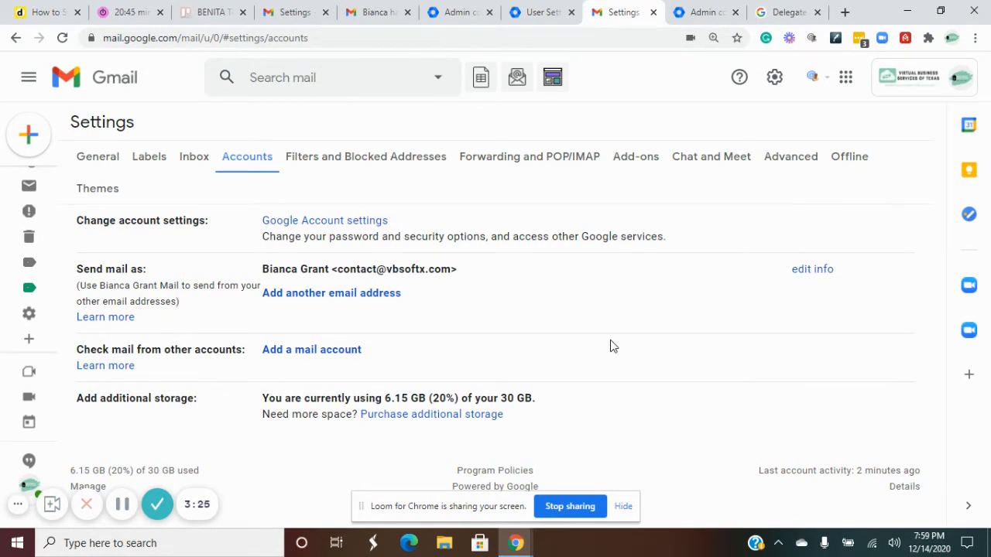
mouse_move(798, 263)
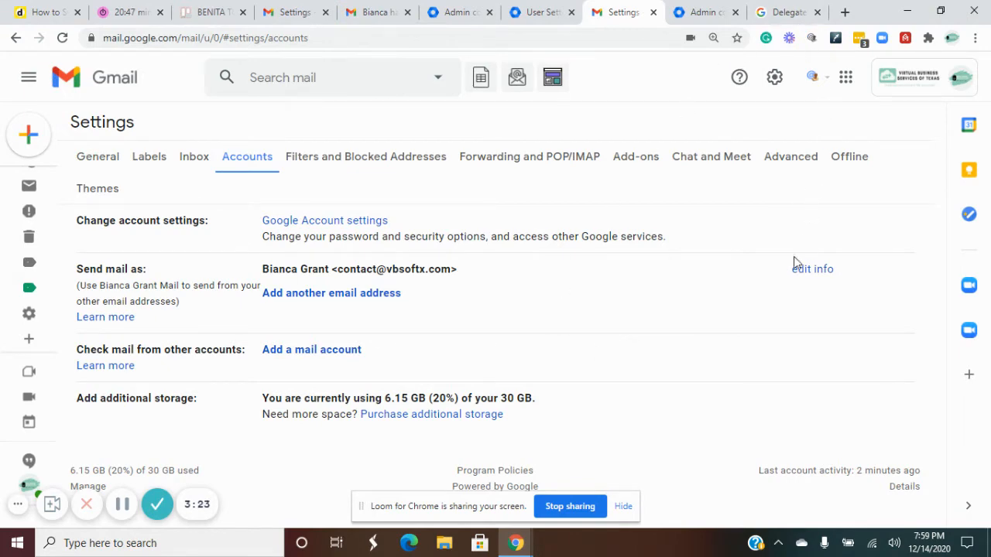
mouse_move(753, 226)
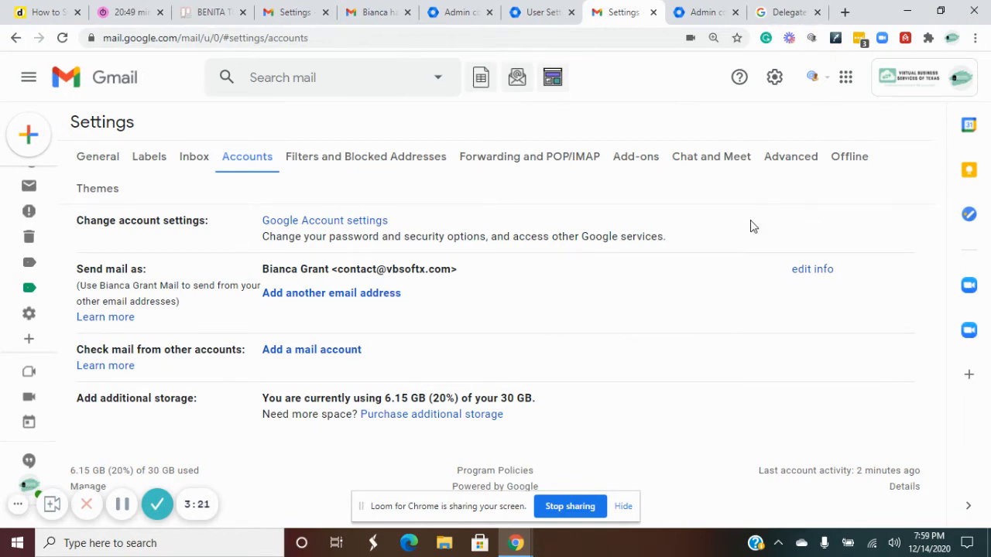
mouse_move(729, 278)
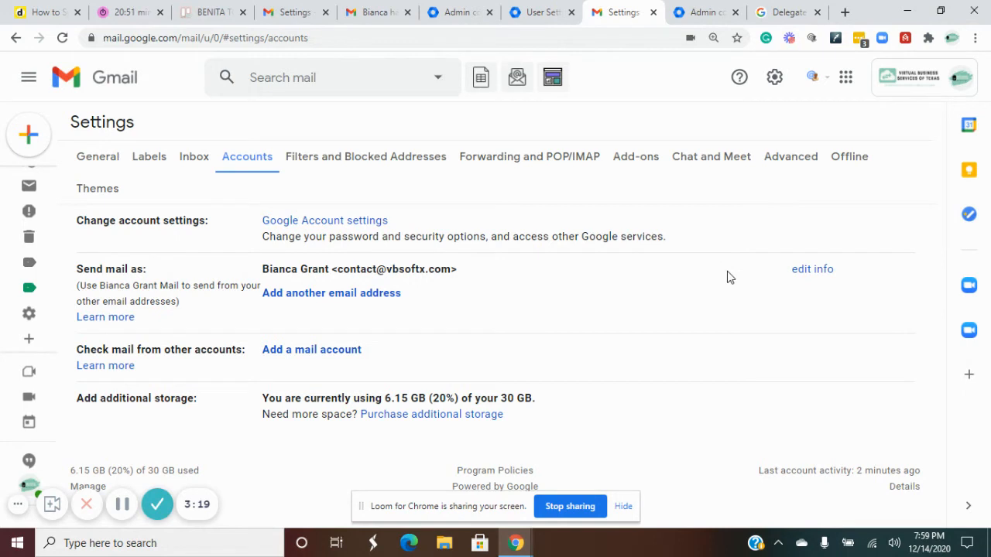
mouse_move(712, 289)
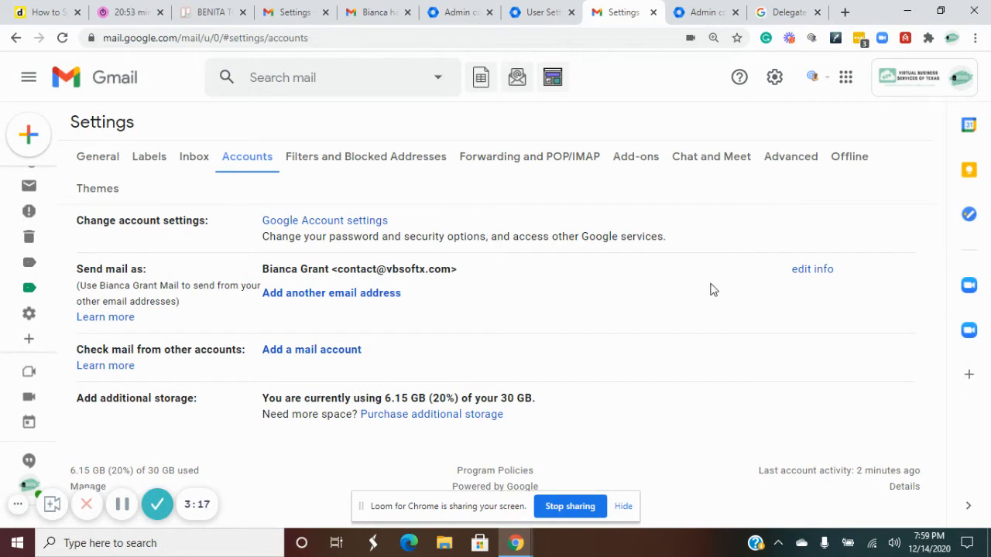
mouse_move(913, 53)
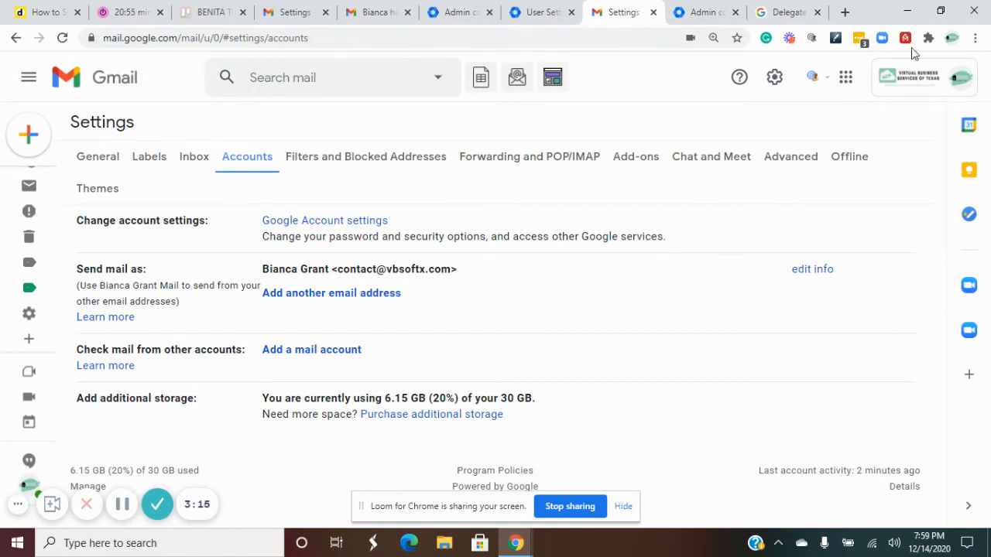
mouse_move(846, 78)
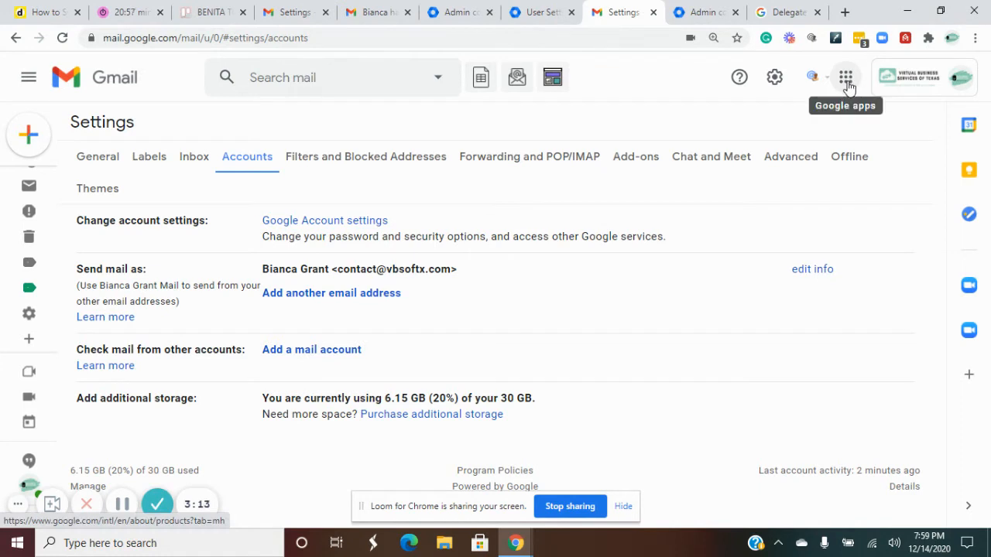
mouse_move(766, 267)
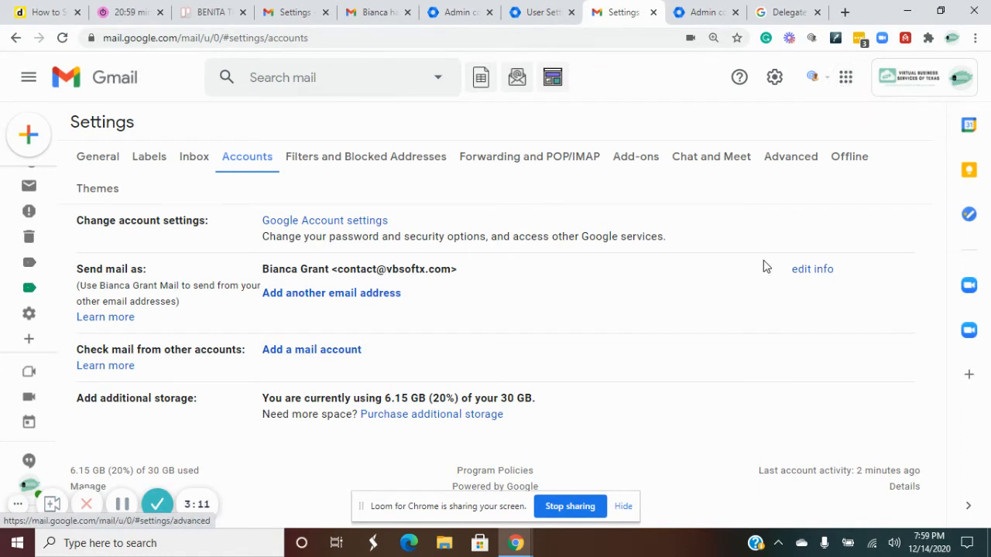
mouse_move(162, 452)
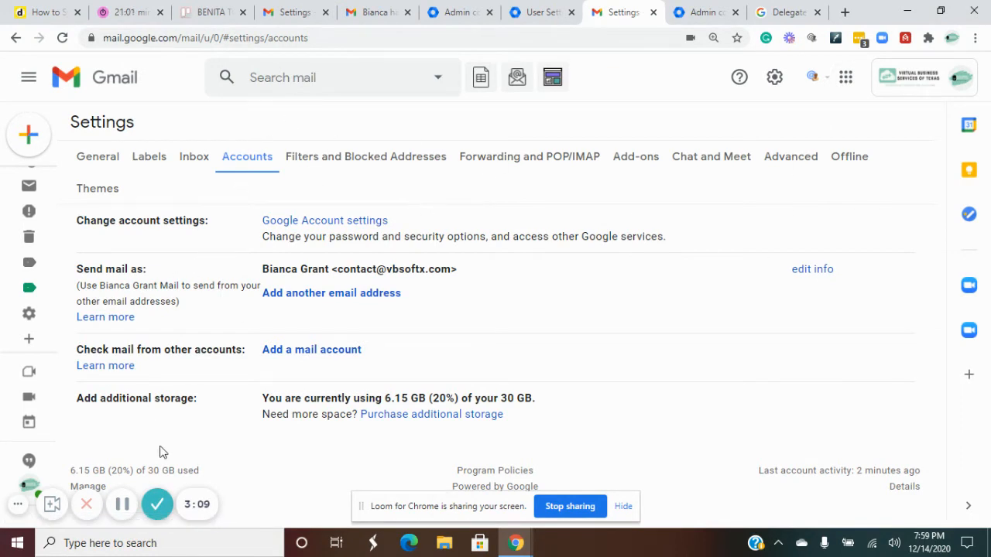
mouse_move(328, 409)
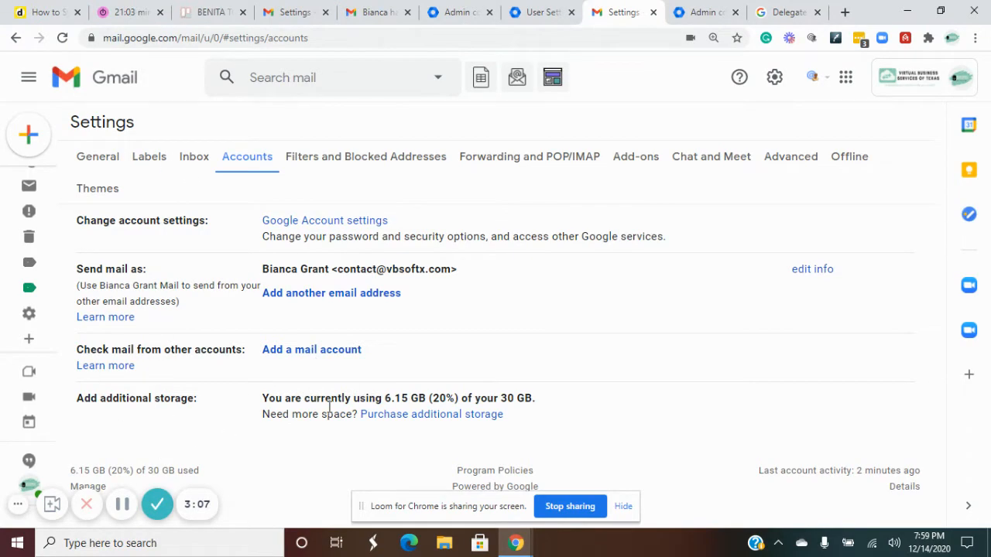
mouse_move(706, 364)
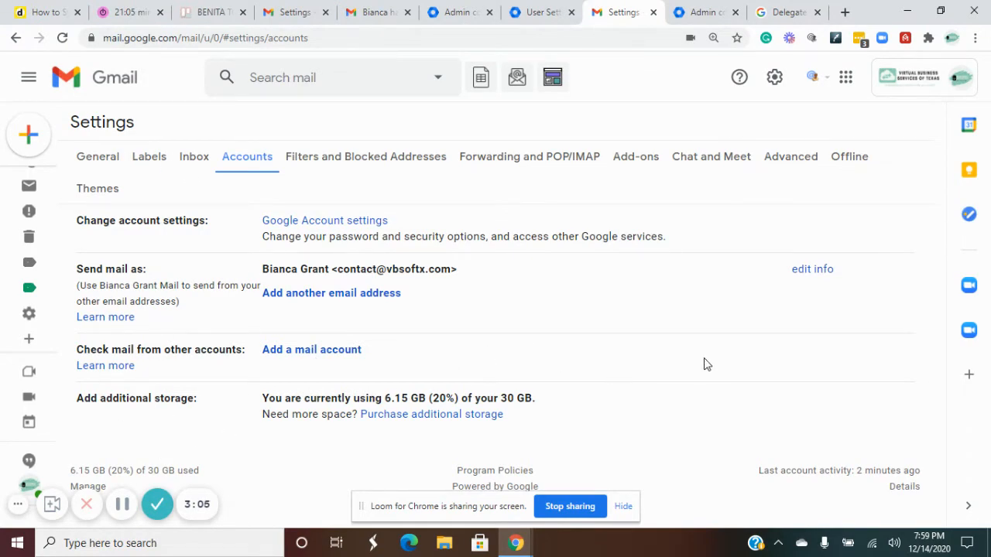
mouse_move(833, 83)
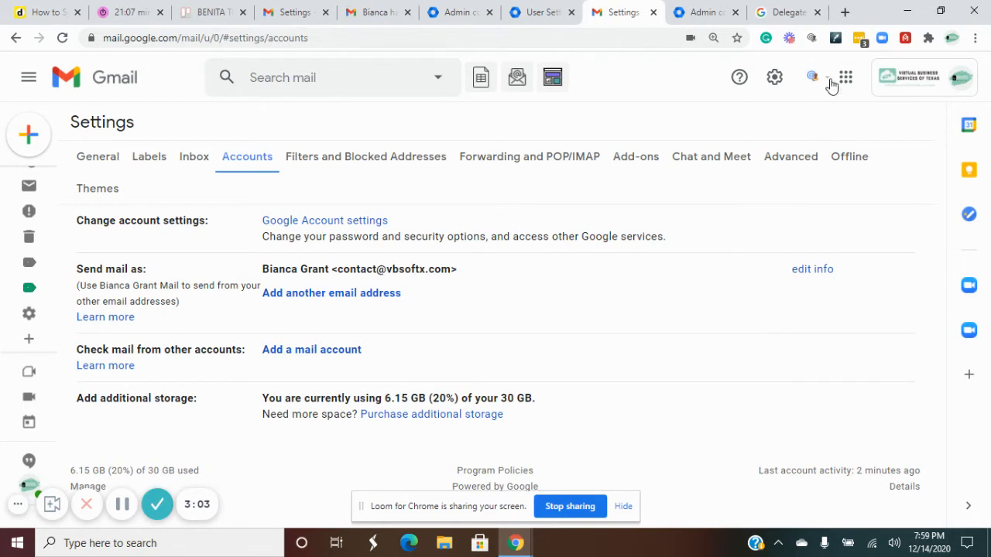
mouse_move(846, 78)
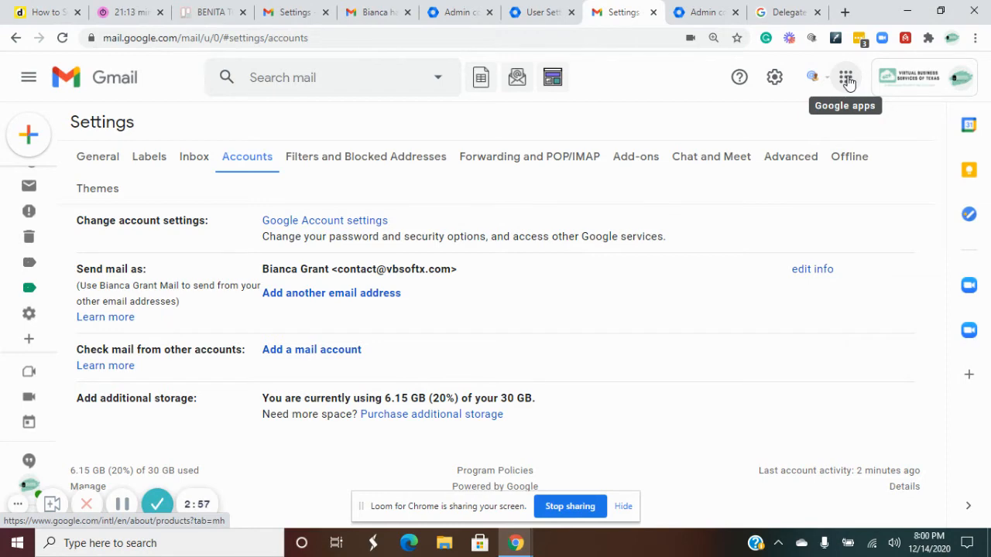
click(845, 77)
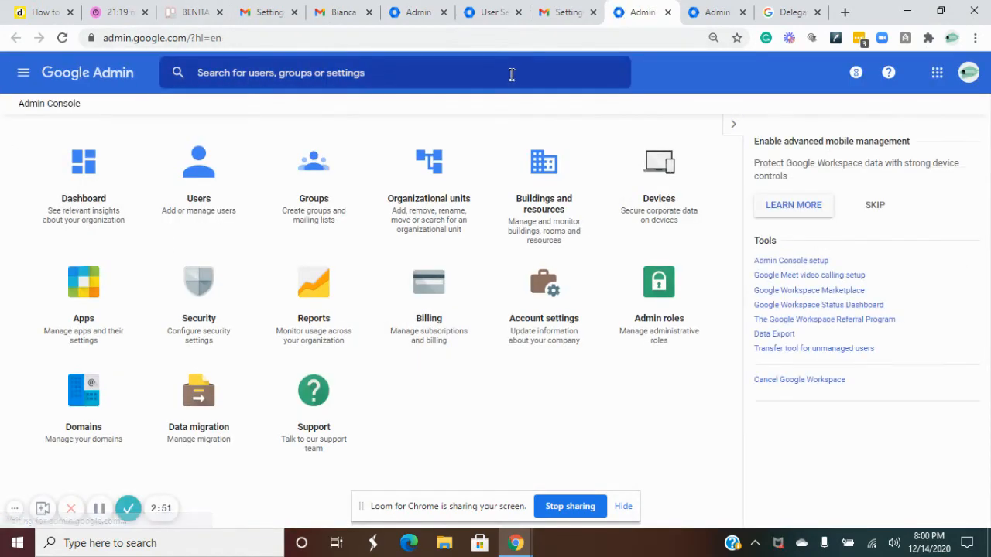
mouse_move(405, 96)
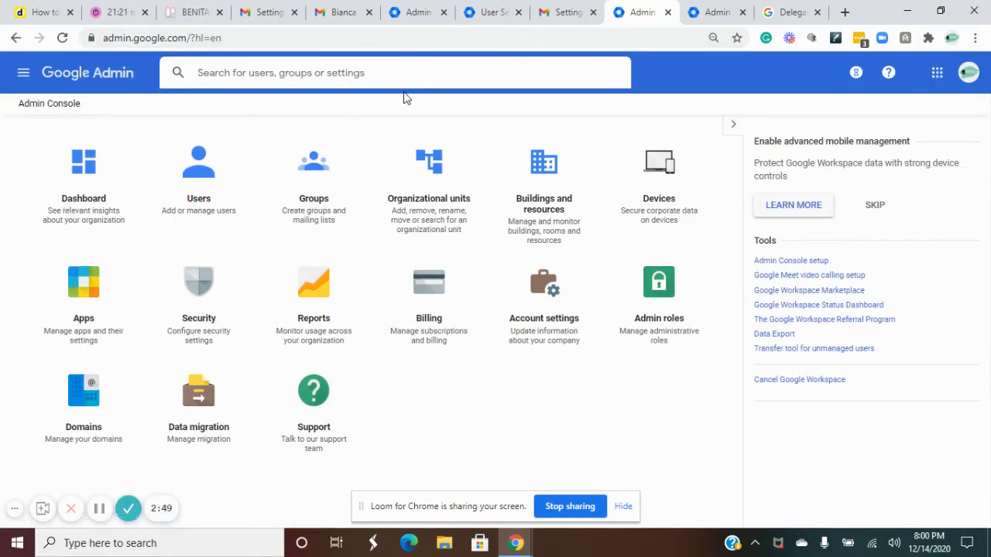
Search the Admin console for 'mail delegation'
text(mail de)
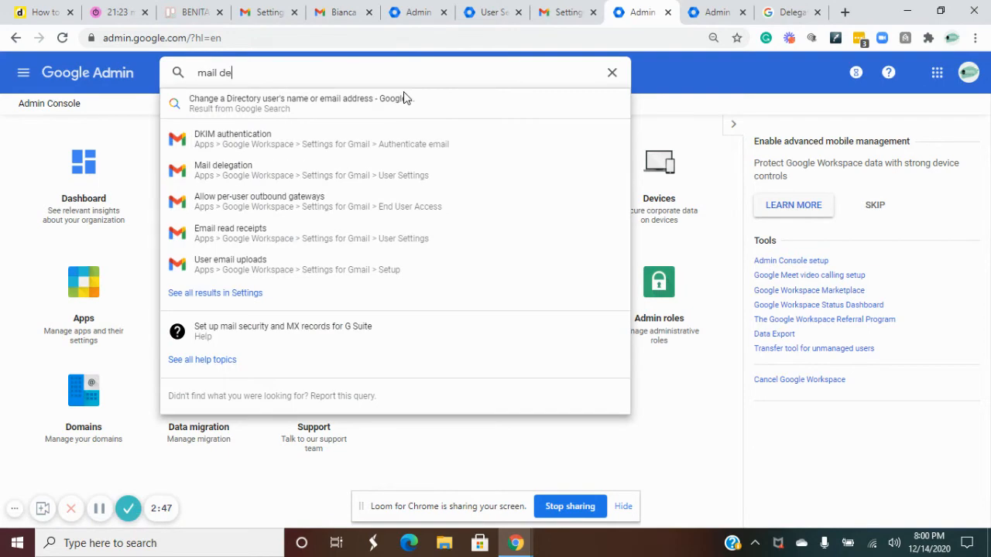
text(legation)
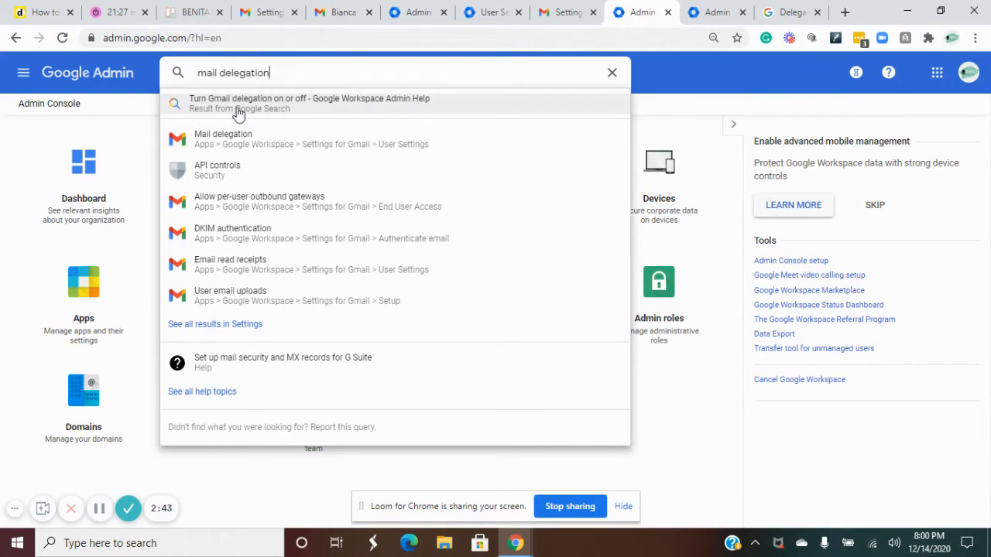
mouse_move(297, 121)
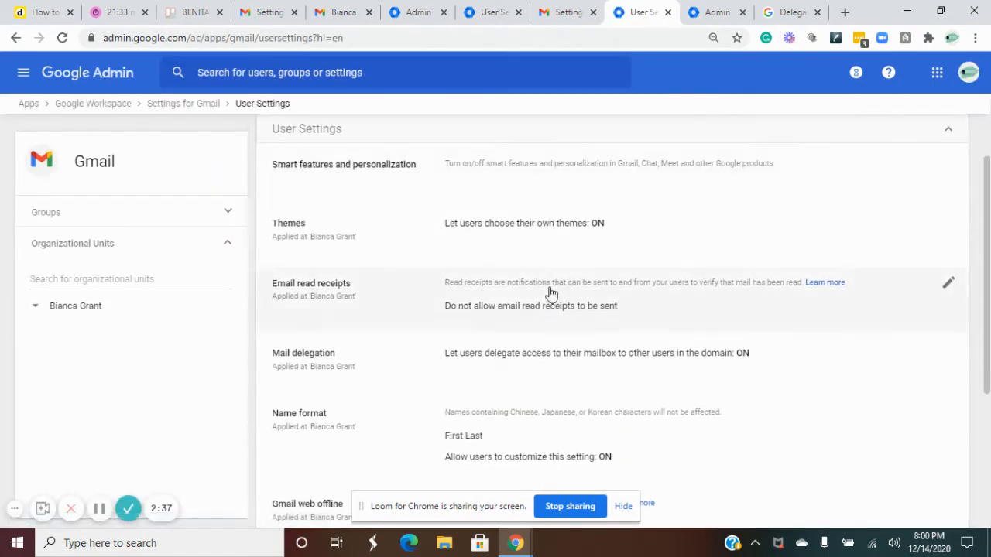
mouse_move(864, 353)
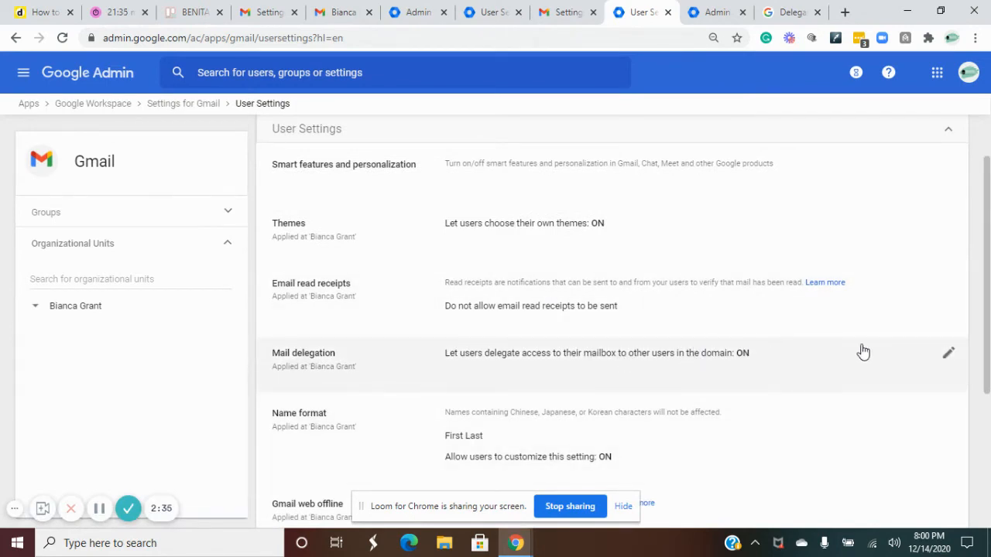
mouse_move(573, 359)
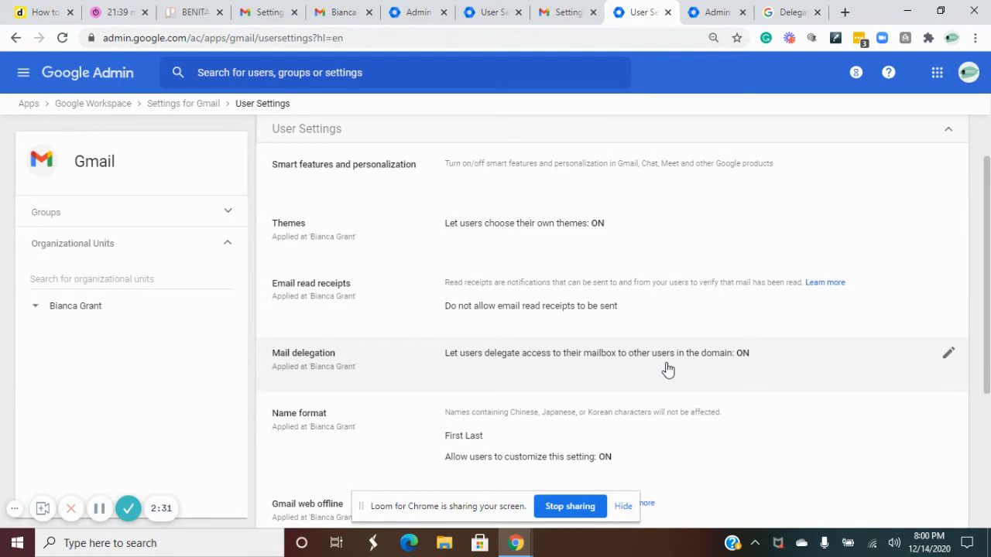
mouse_move(731, 368)
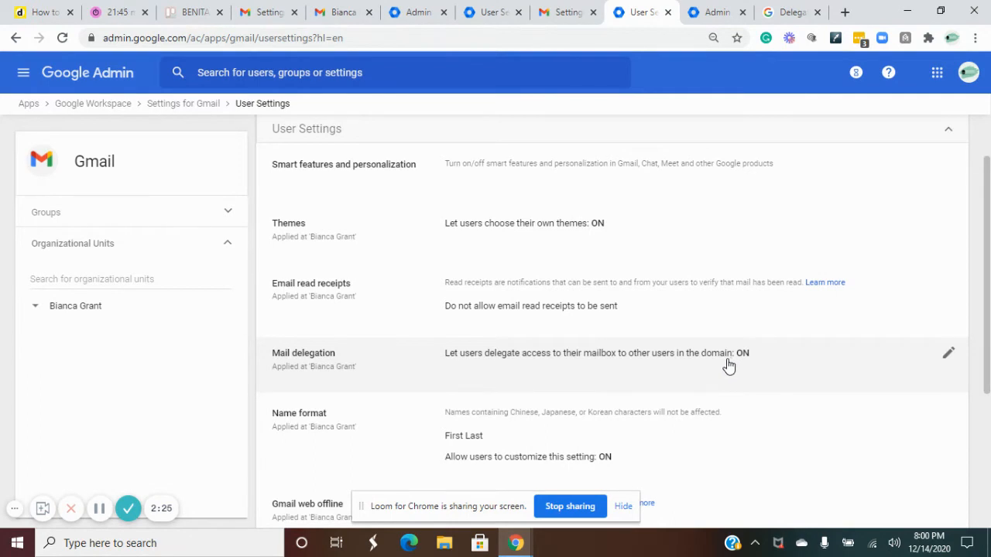
mouse_move(735, 376)
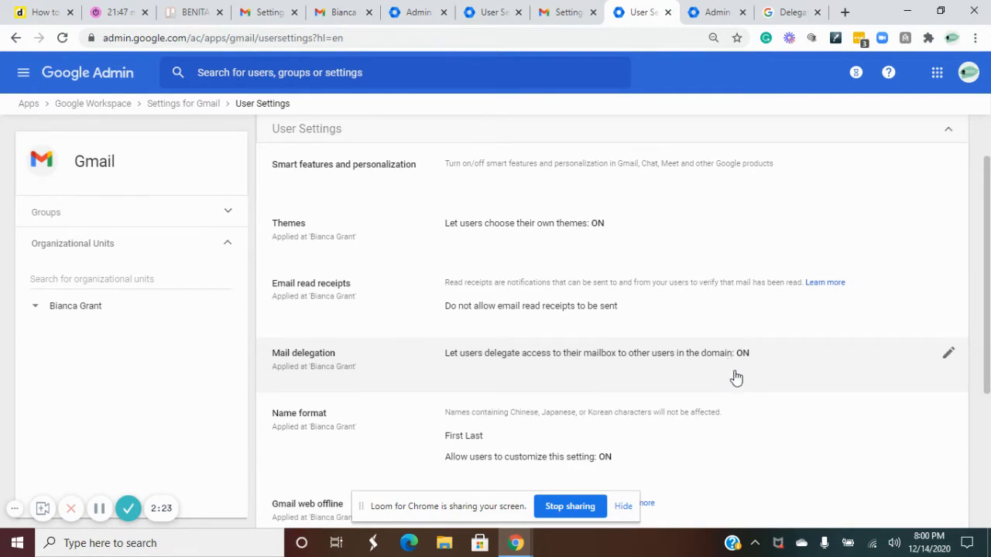
mouse_move(966, 373)
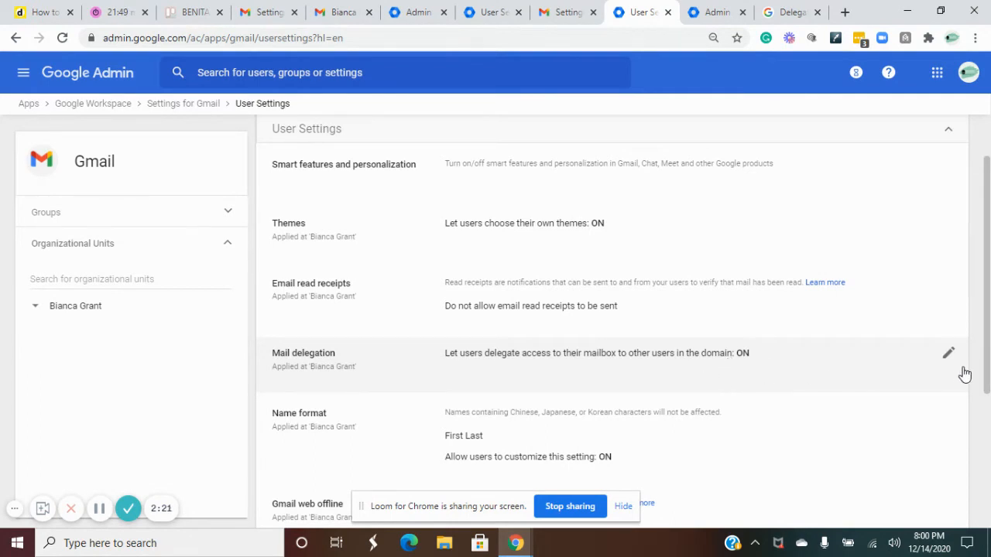
mouse_move(949, 354)
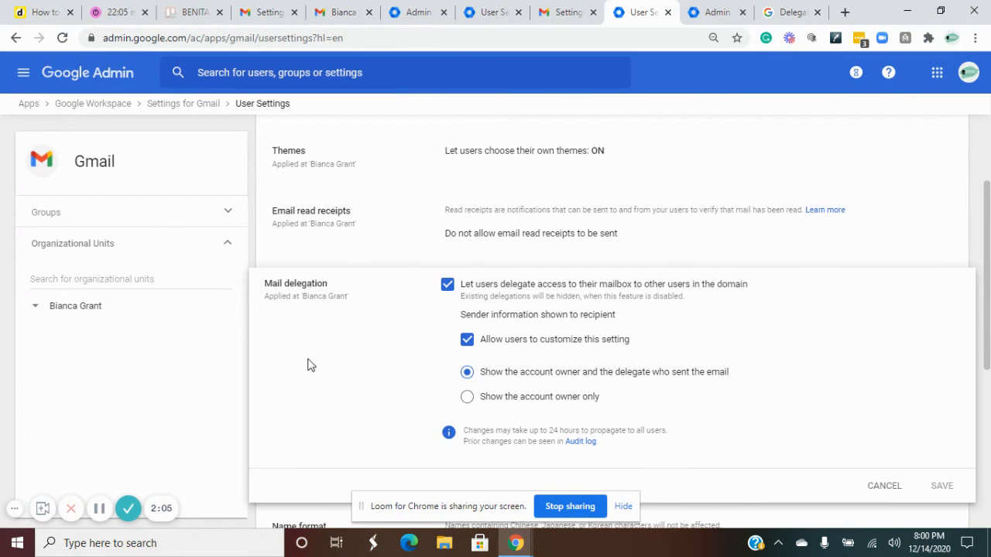
mouse_move(847, 353)
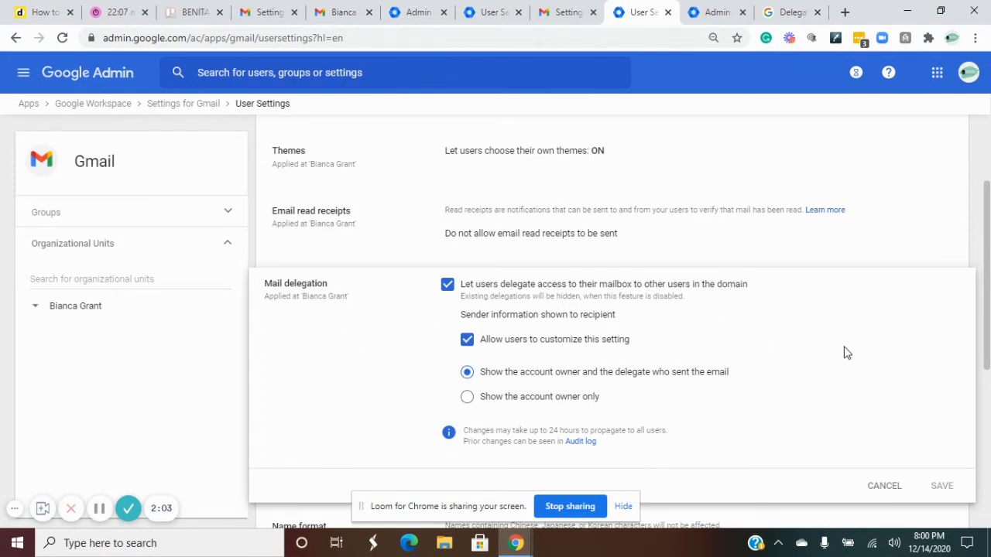
Scroll through the Mail delegation options, then return to the Admin Console home tab
scroll(down, 3)
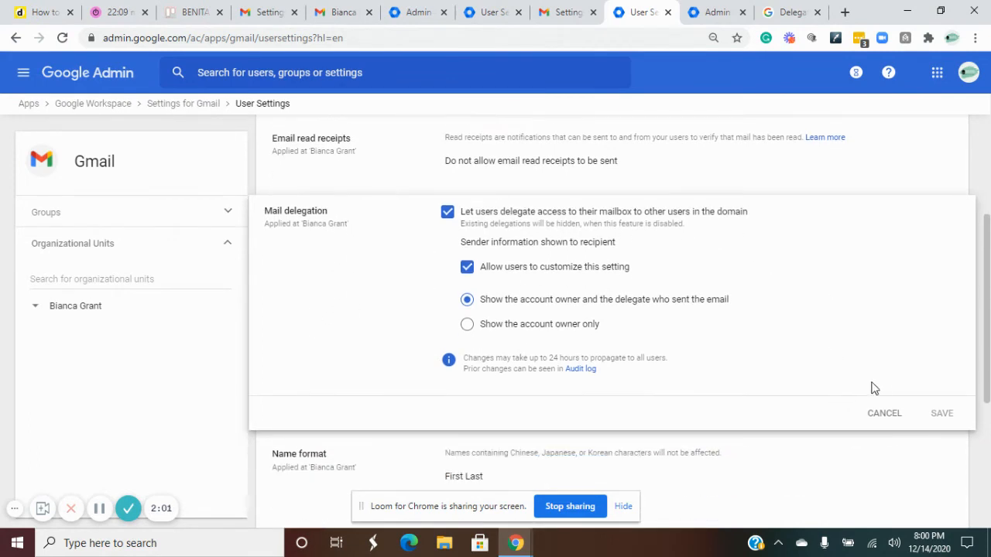
scroll(up, 3)
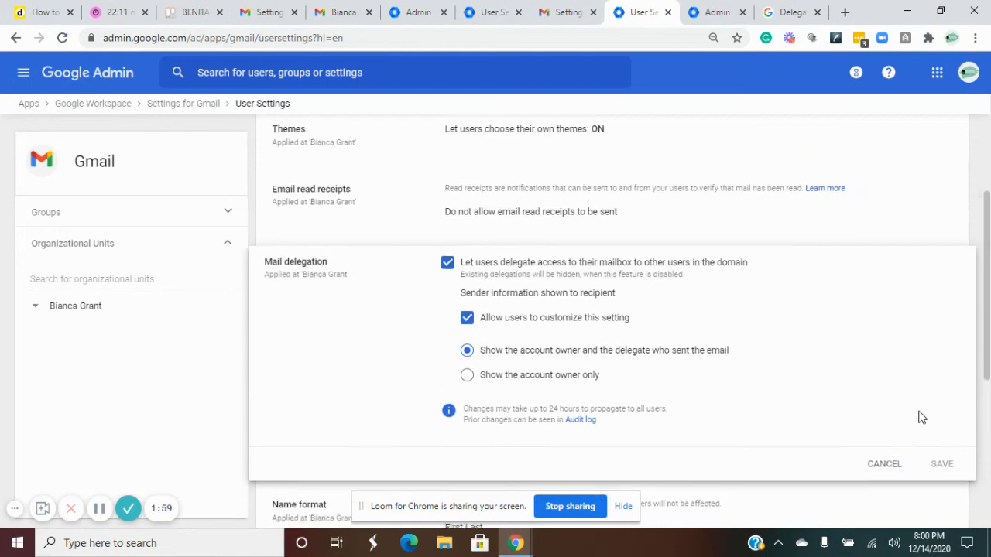
scroll(down, 3)
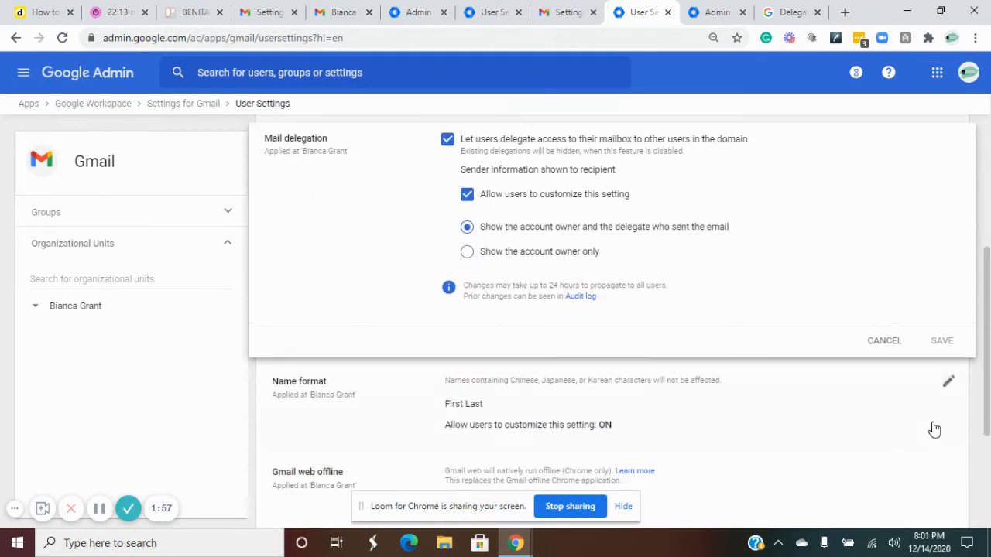
scroll(up, 3)
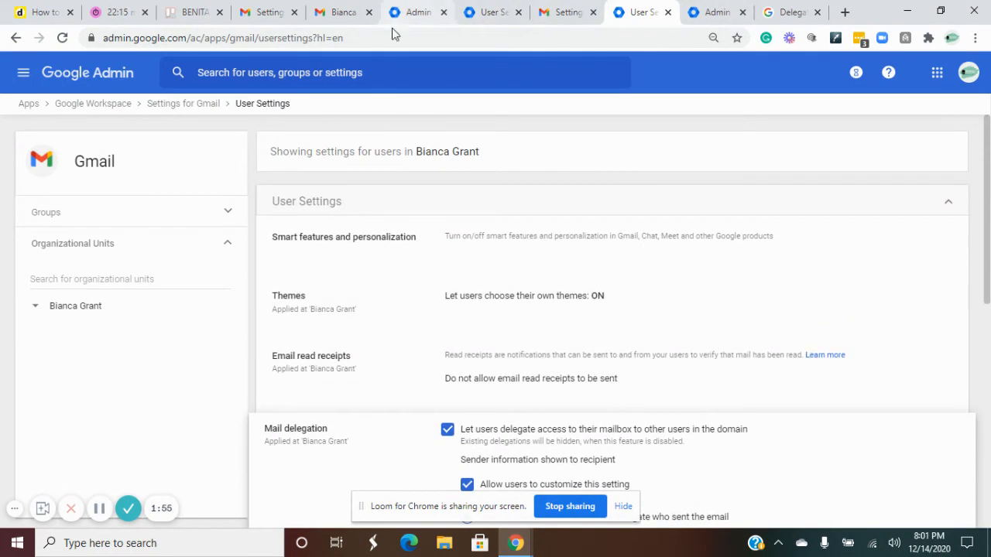
mouse_move(760, 278)
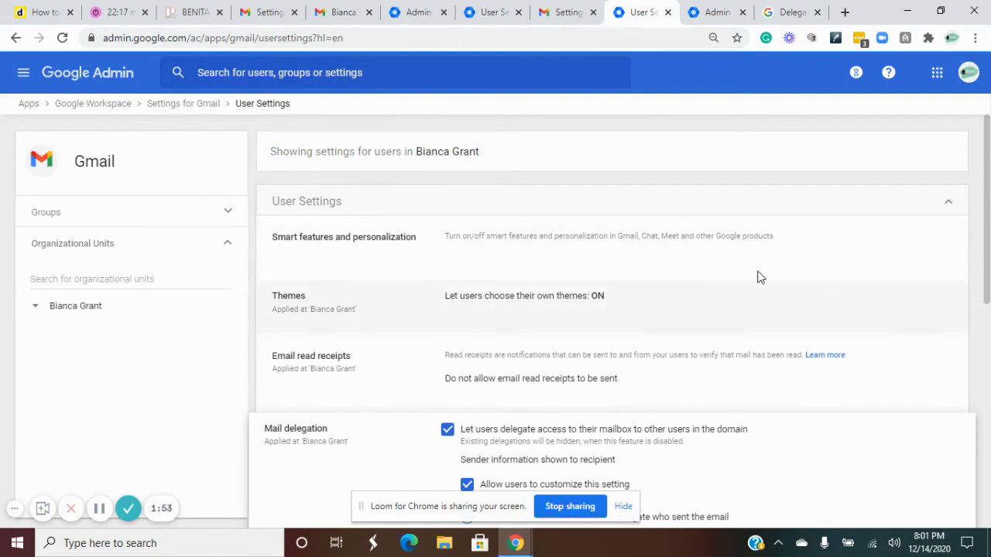
mouse_move(932, 248)
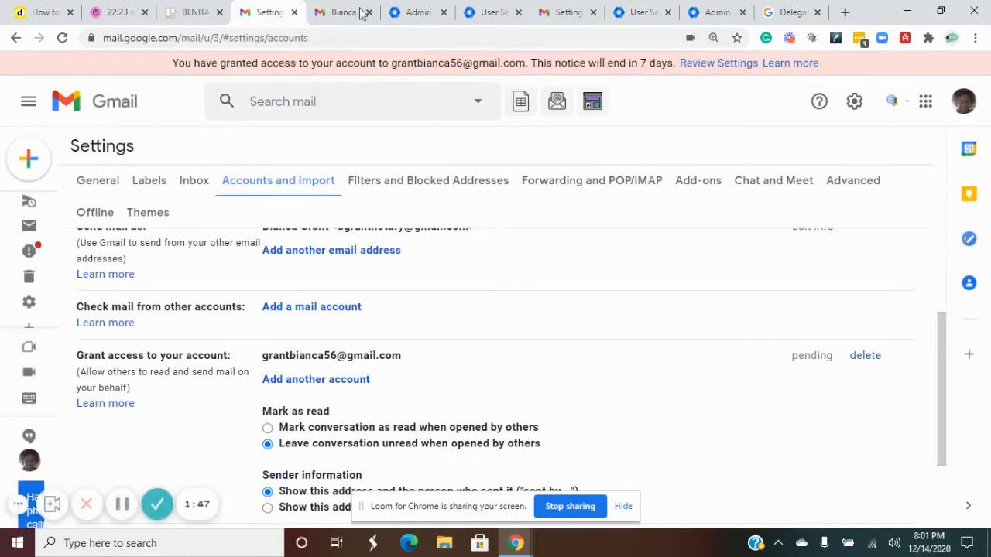
click(715, 12)
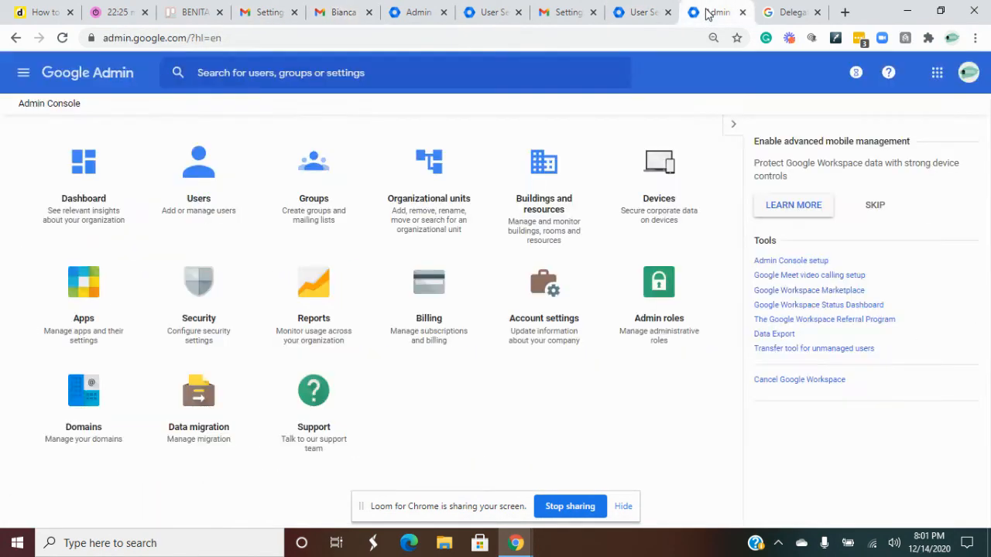
click(566, 12)
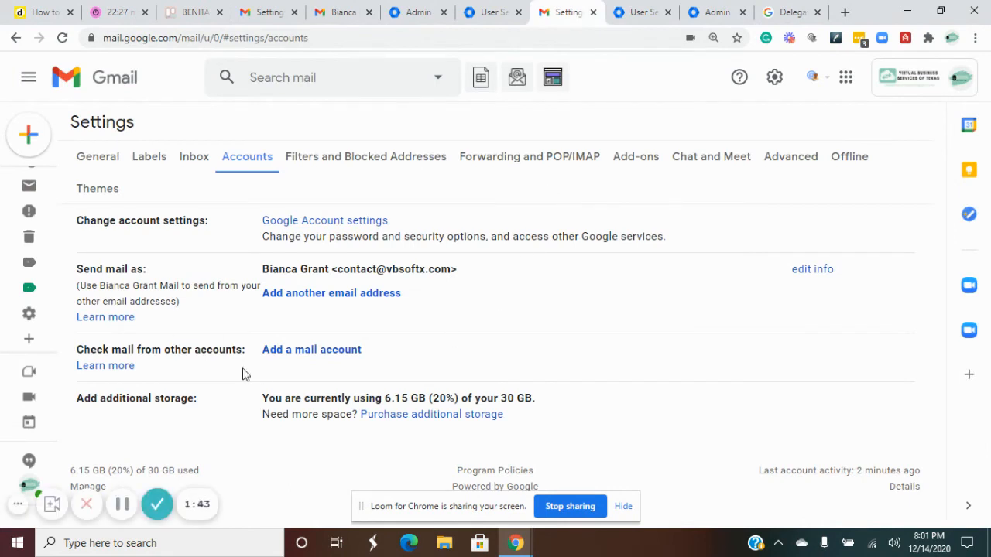
mouse_move(628, 350)
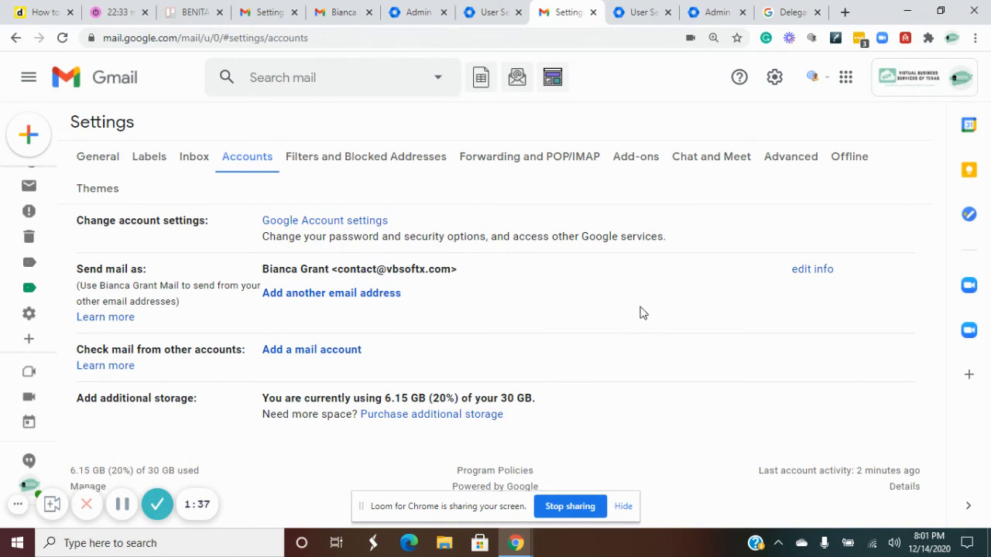
mouse_move(616, 302)
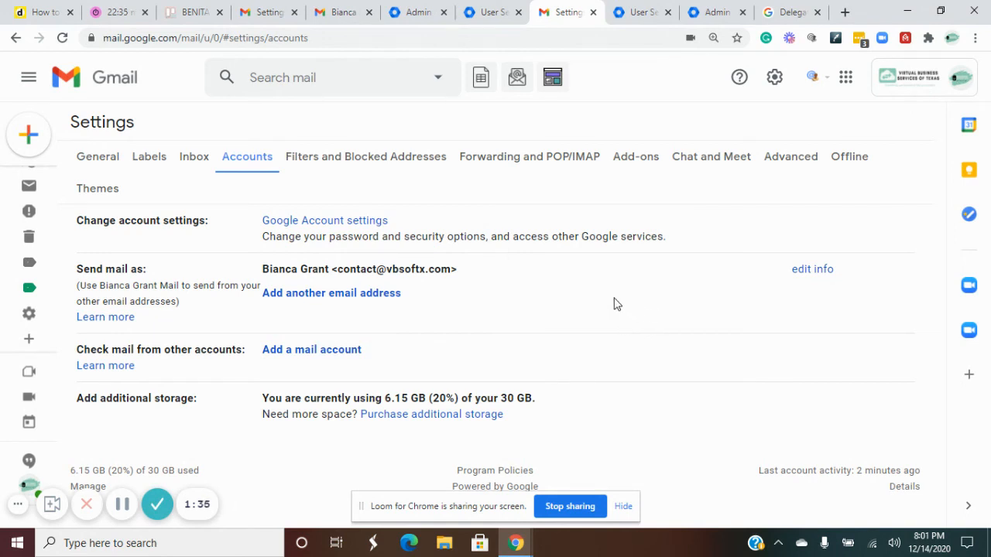
mouse_move(703, 272)
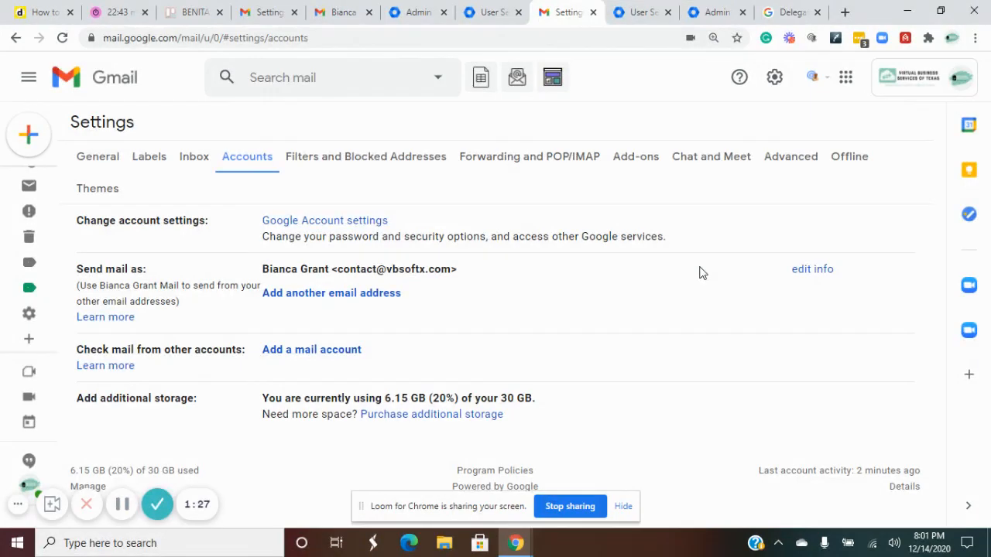
mouse_move(495, 339)
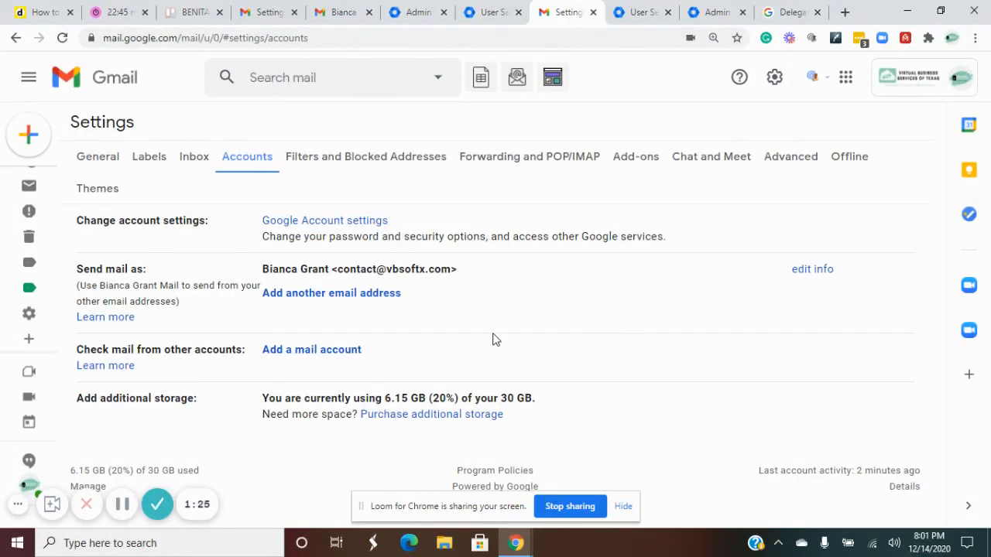
mouse_move(672, 321)
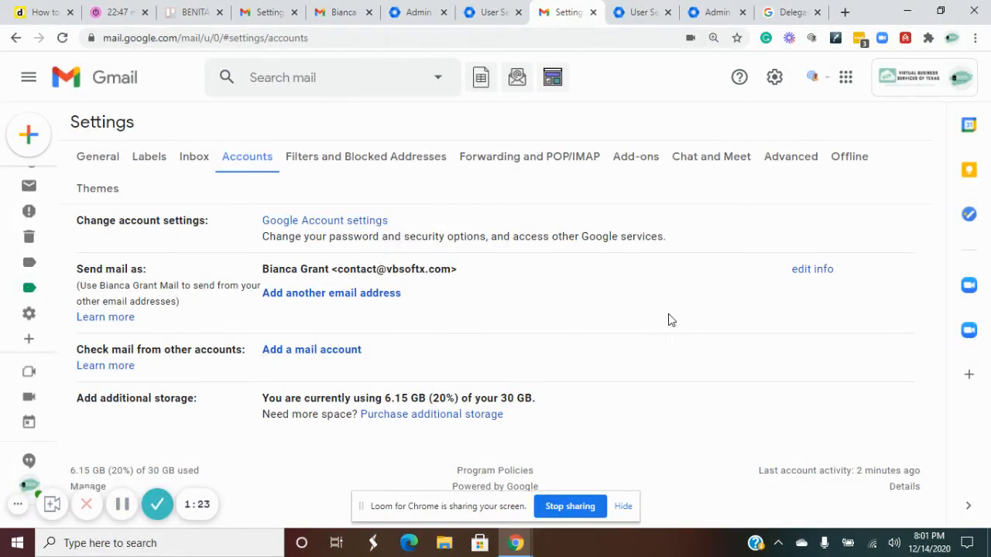
mouse_move(688, 372)
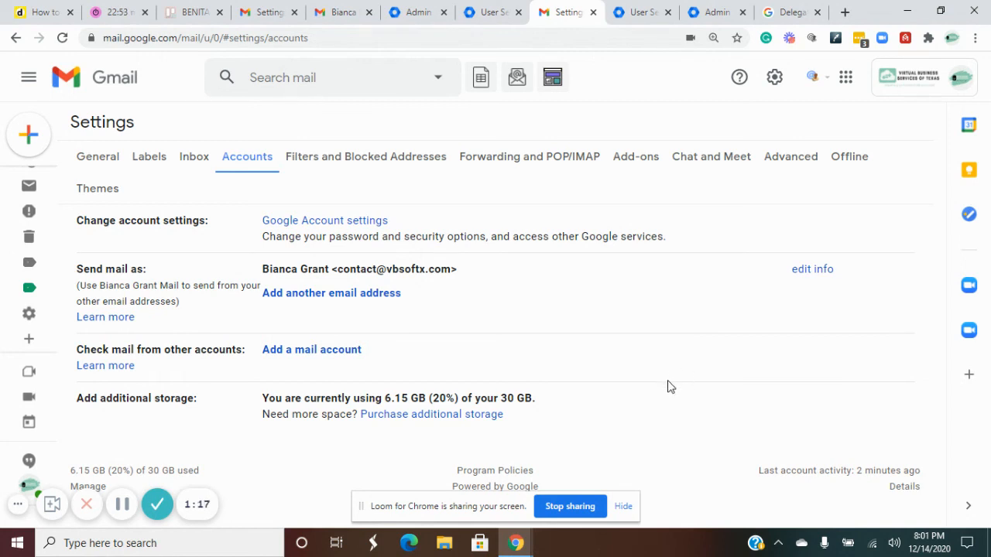
mouse_move(690, 424)
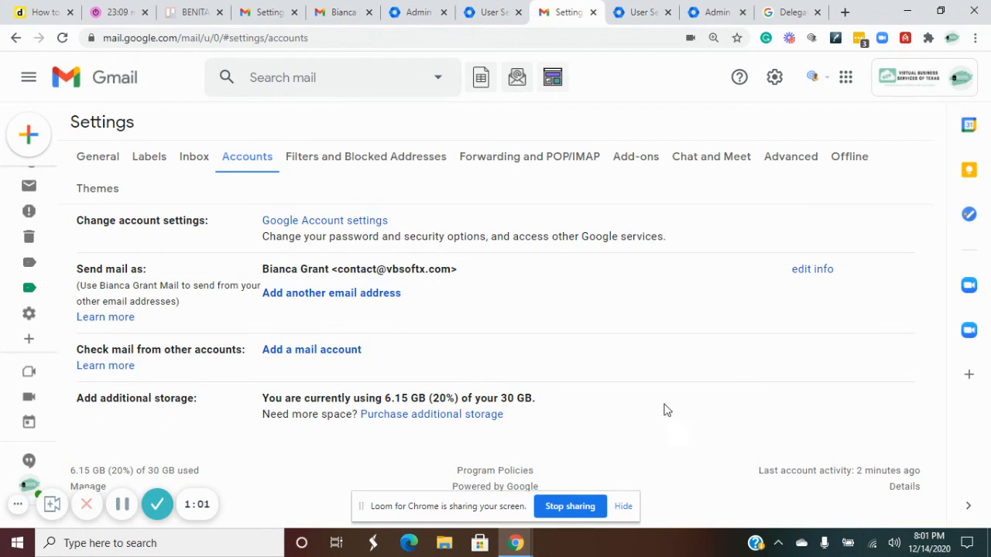
mouse_move(183, 327)
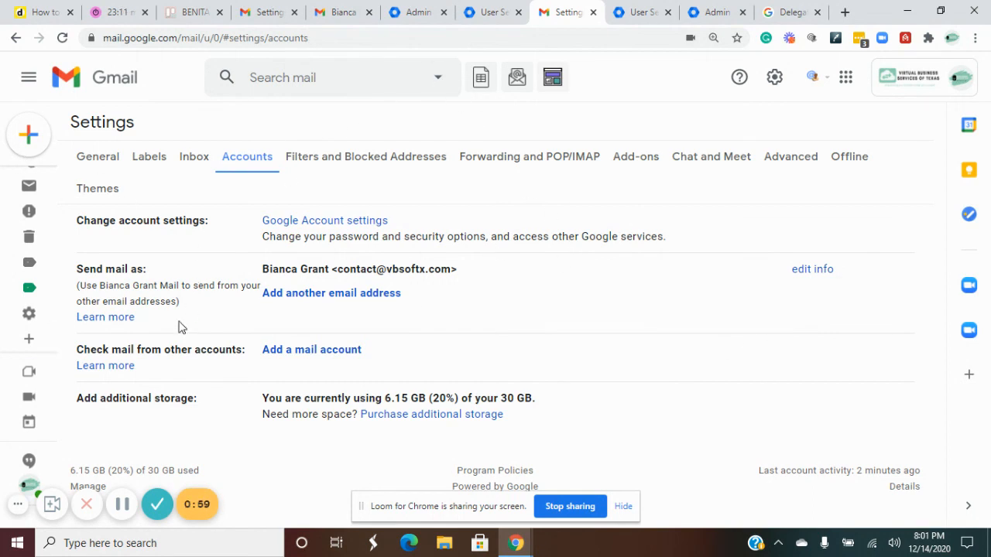
mouse_move(158, 505)
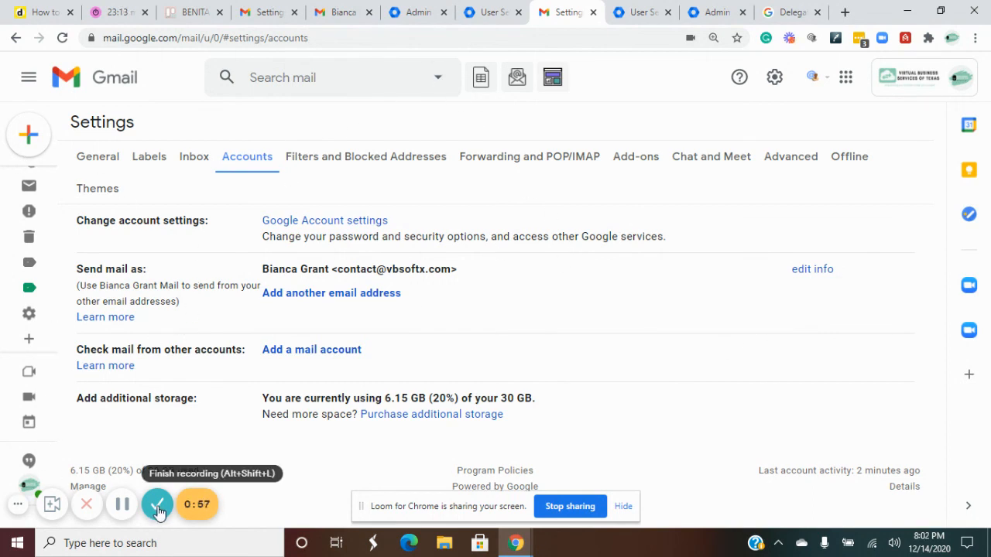